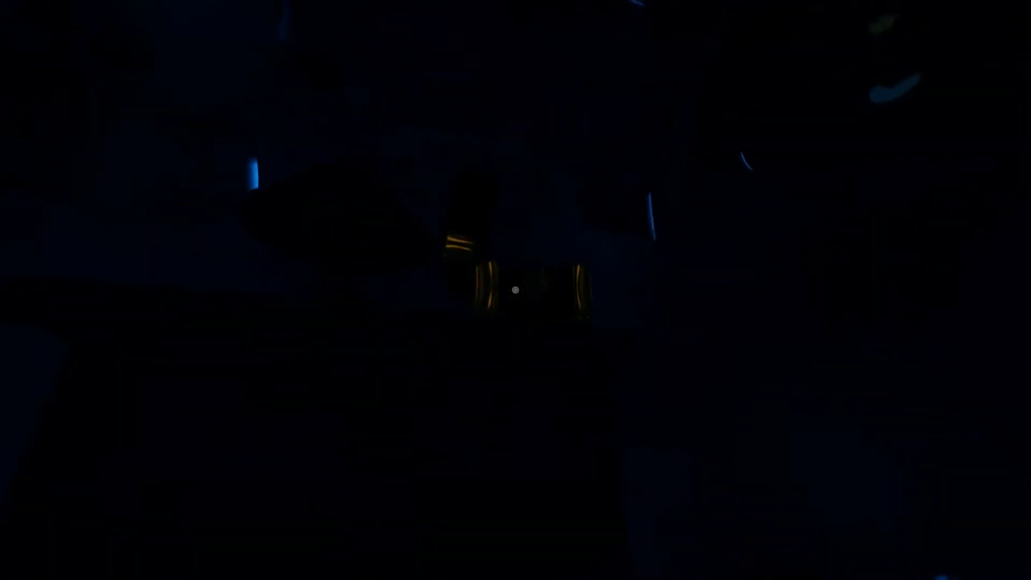
mouse_move(514, 290)
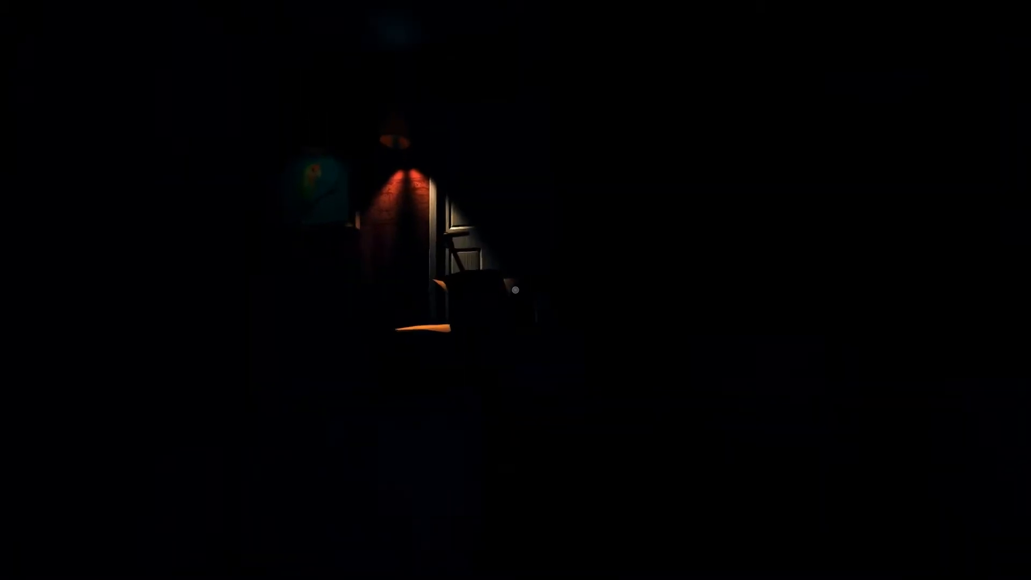
mouse_move(516, 290)
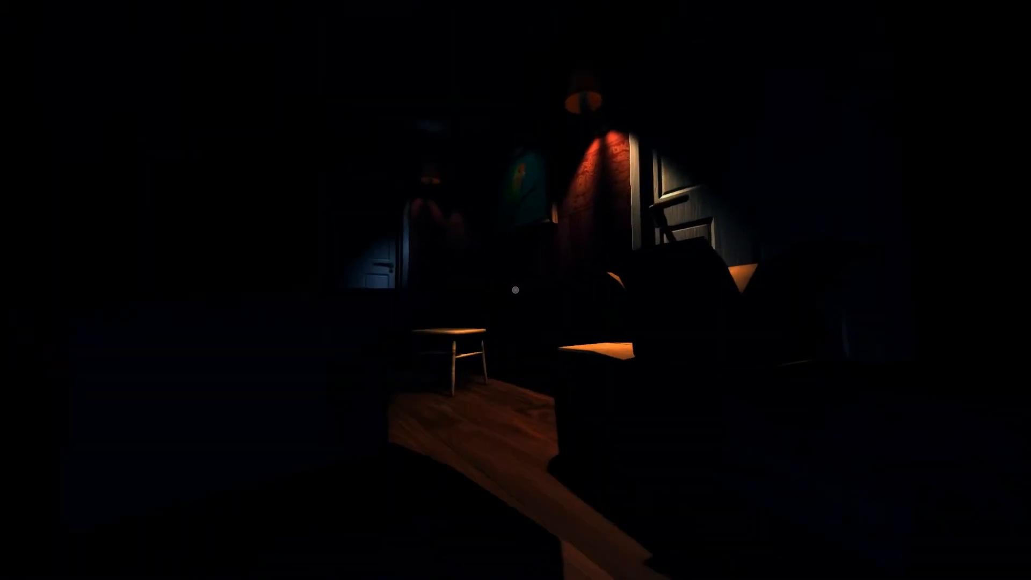
mouse_move(516, 290)
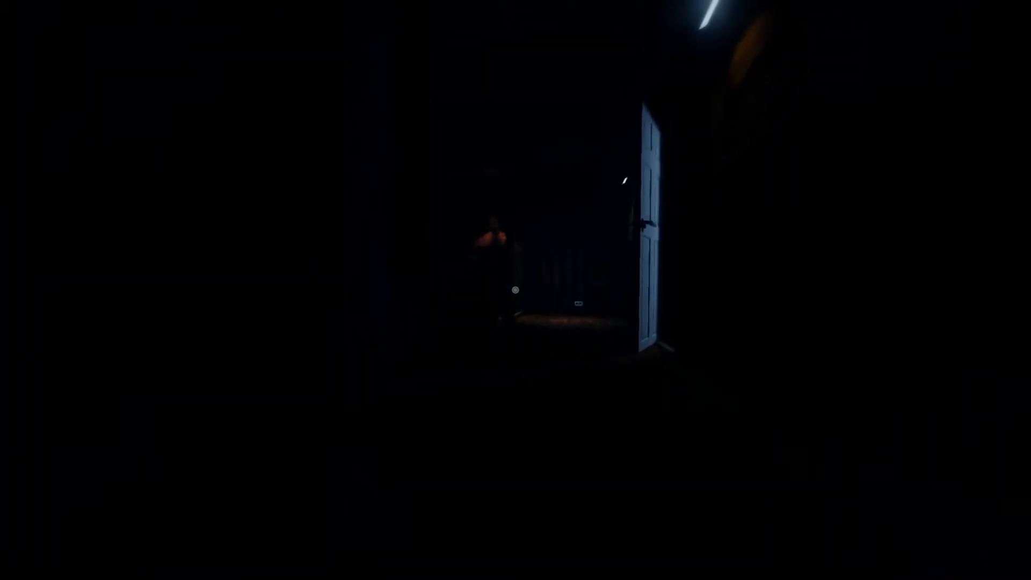
mouse_move(515, 290)
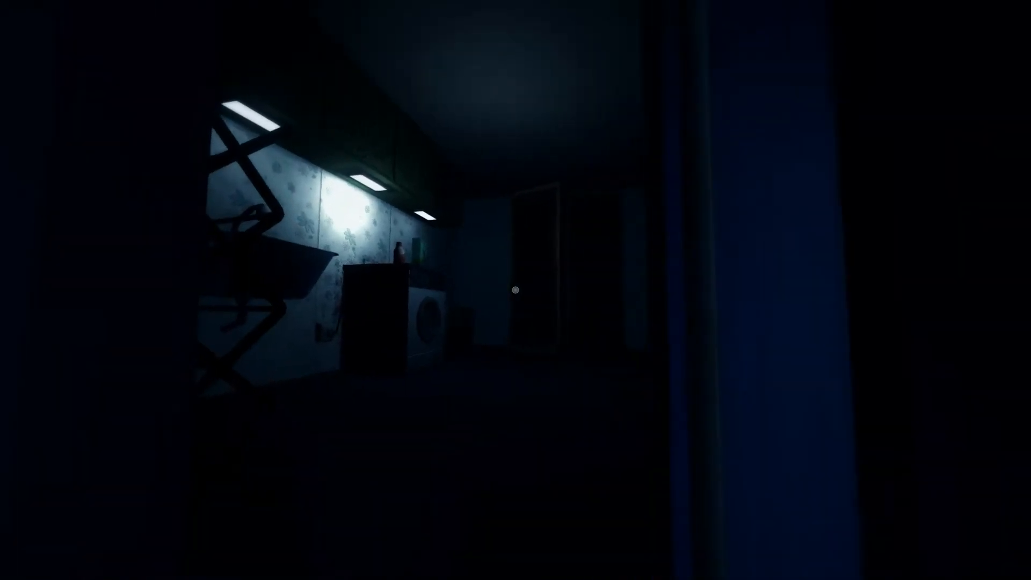
mouse_move(516, 291)
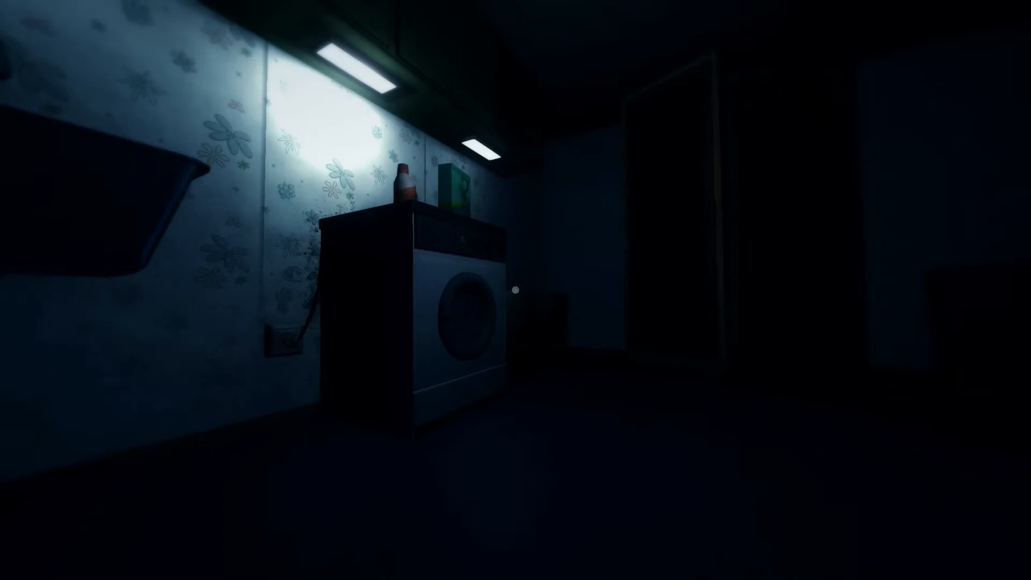
mouse_move(515, 290)
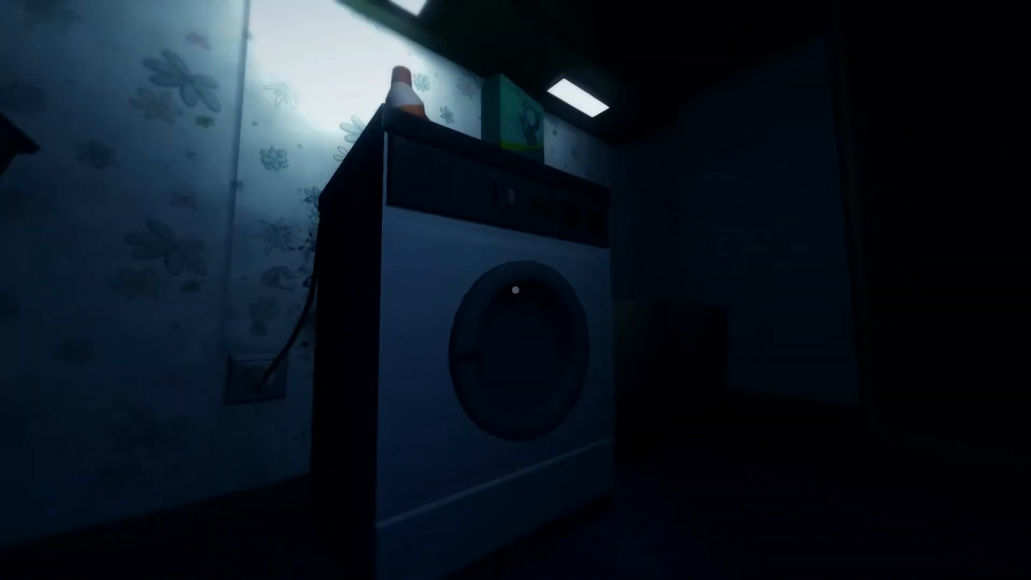
mouse_move(515, 291)
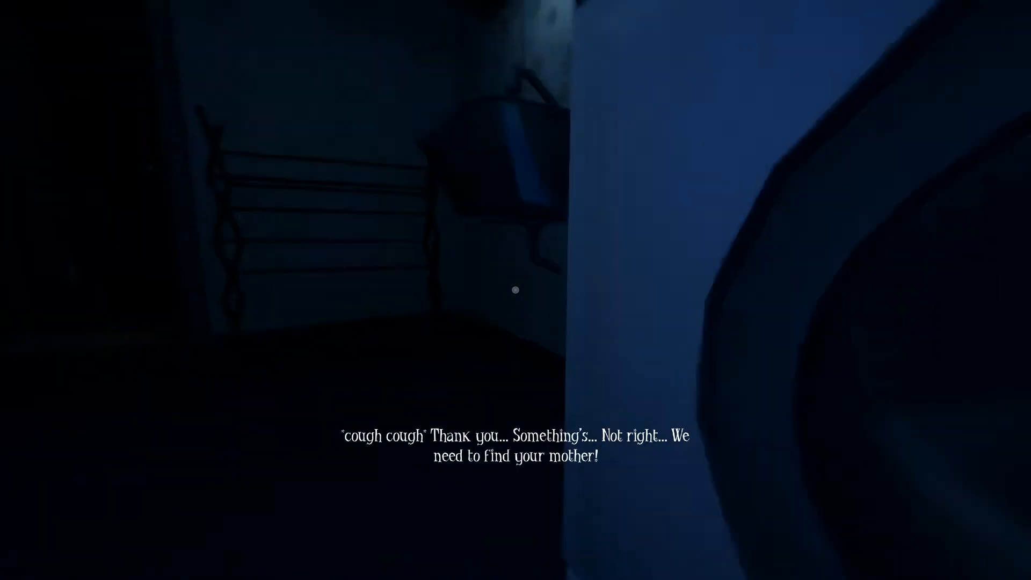
mouse_move(516, 290)
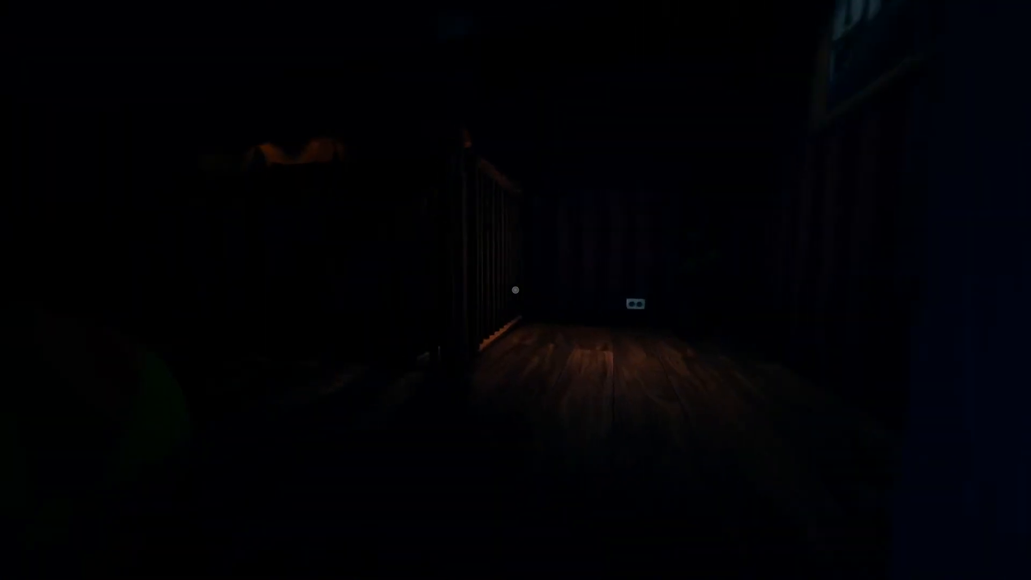
key("w")
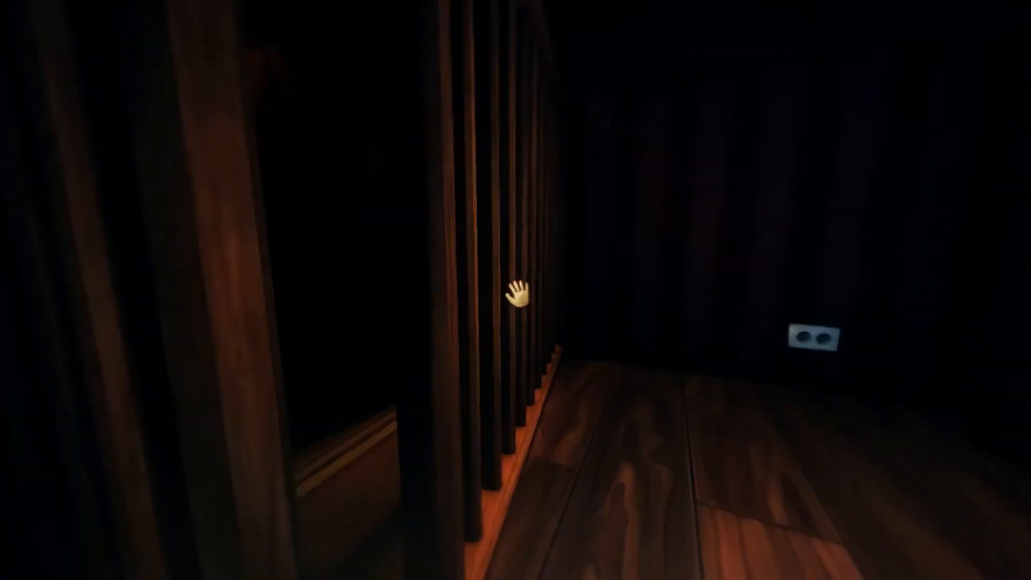
mouse_move(515, 290)
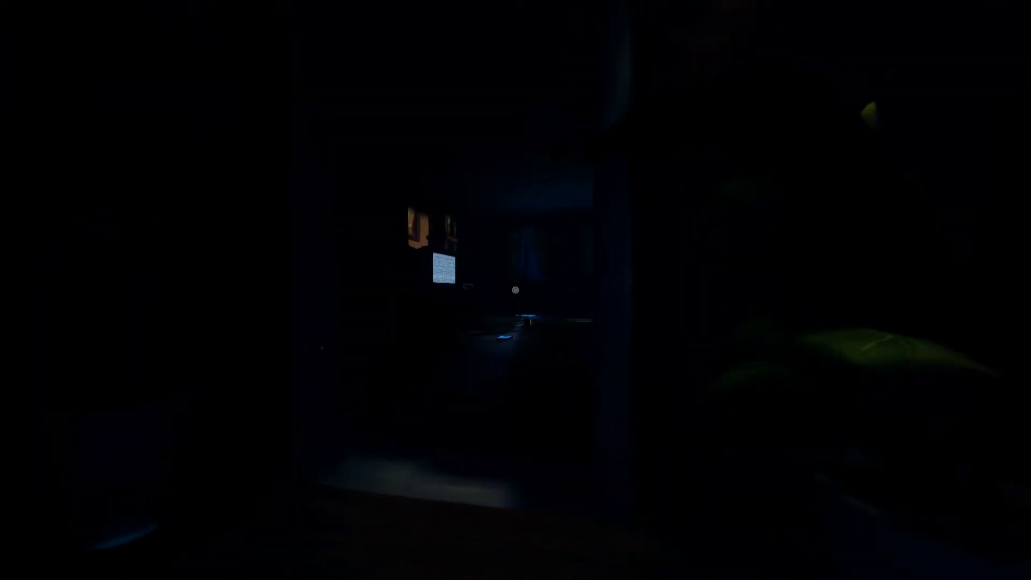
mouse_move(515, 290)
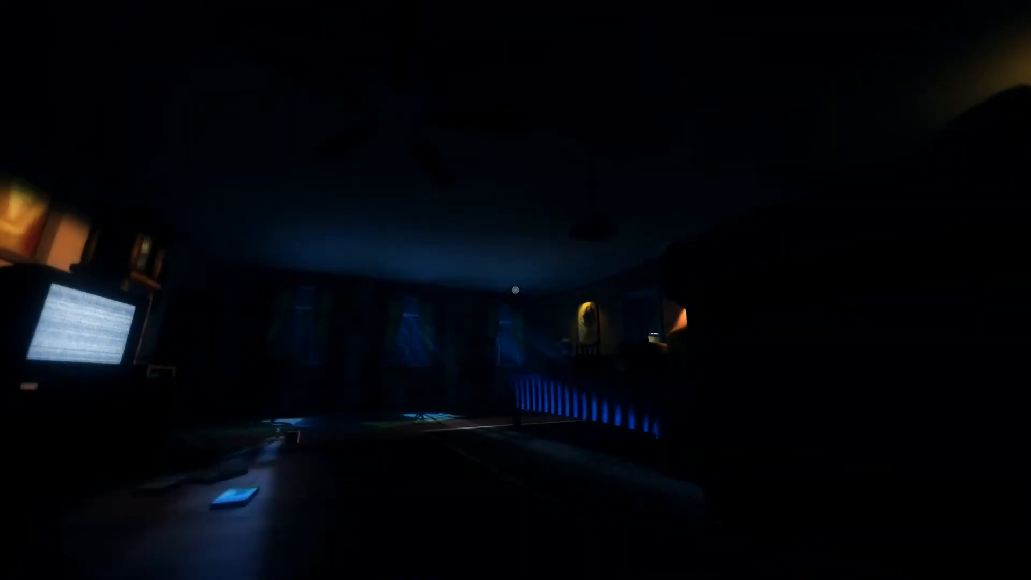
mouse_move(516, 290)
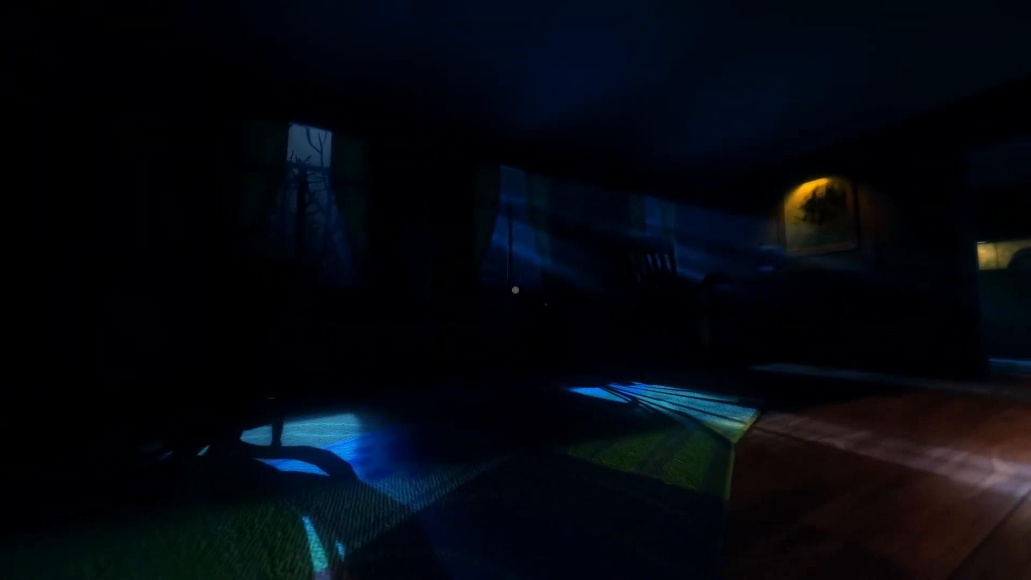
mouse_move(516, 290)
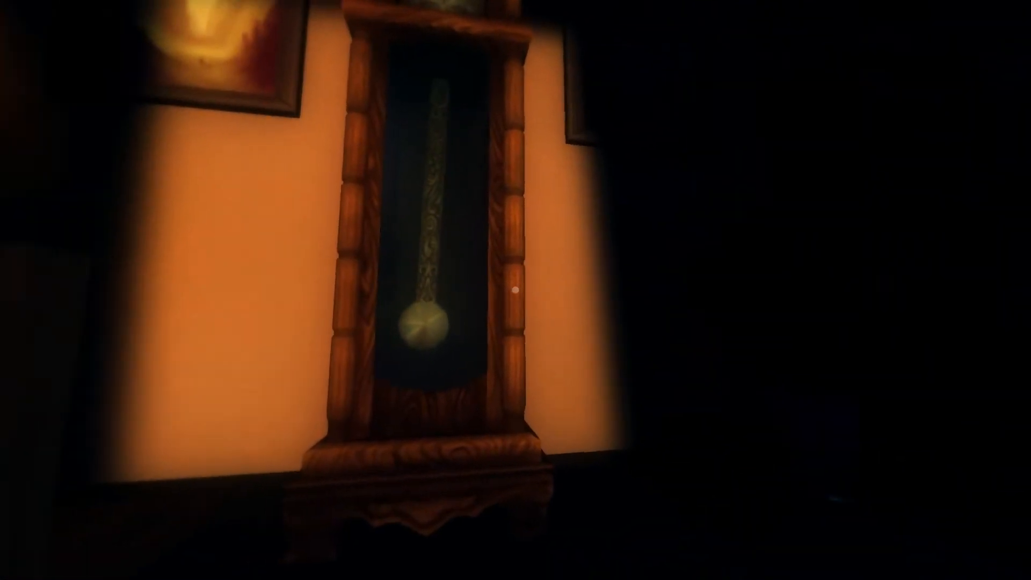
mouse_move(516, 290)
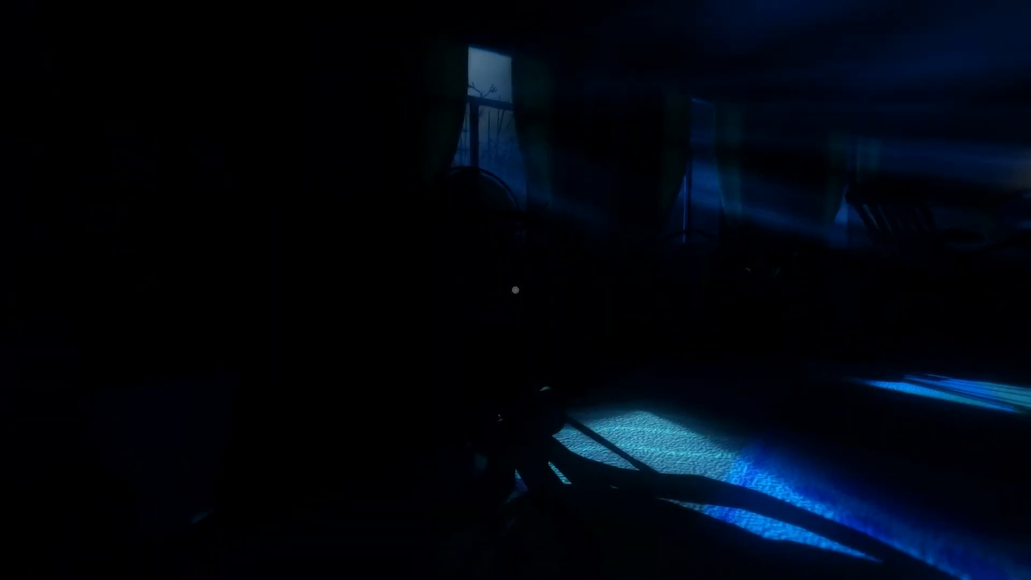
mouse_move(515, 290)
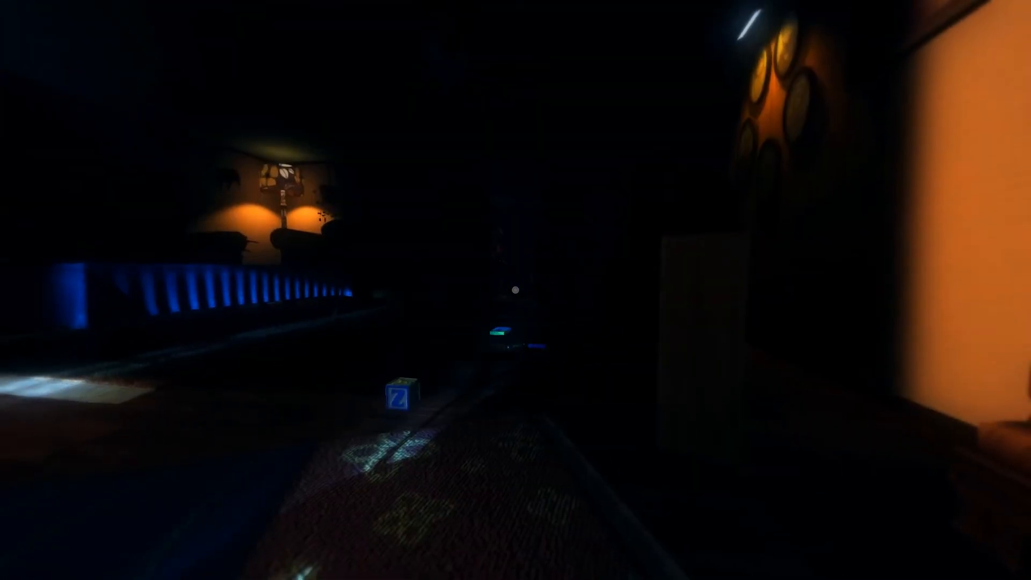
mouse_move(516, 290)
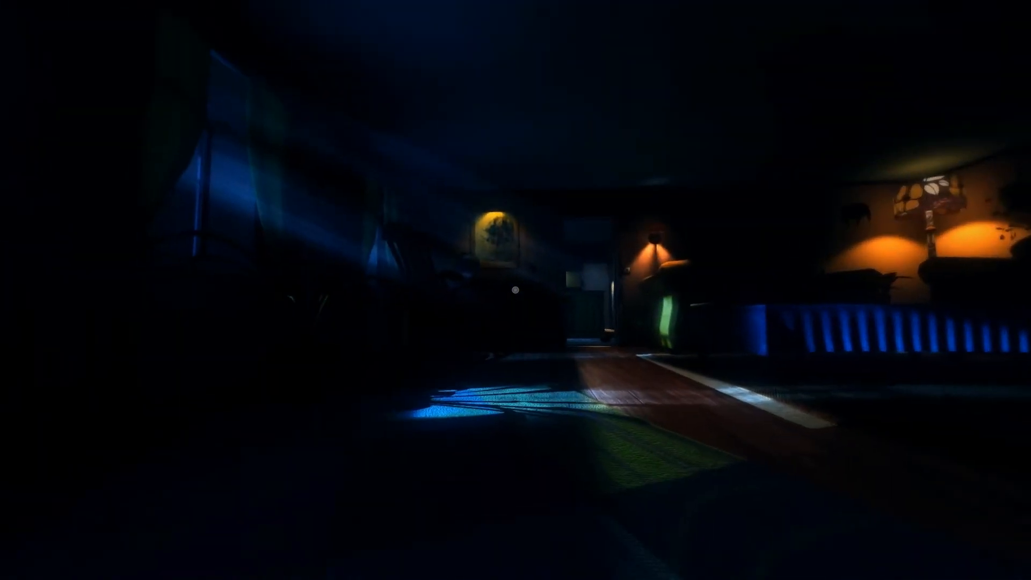
mouse_move(516, 290)
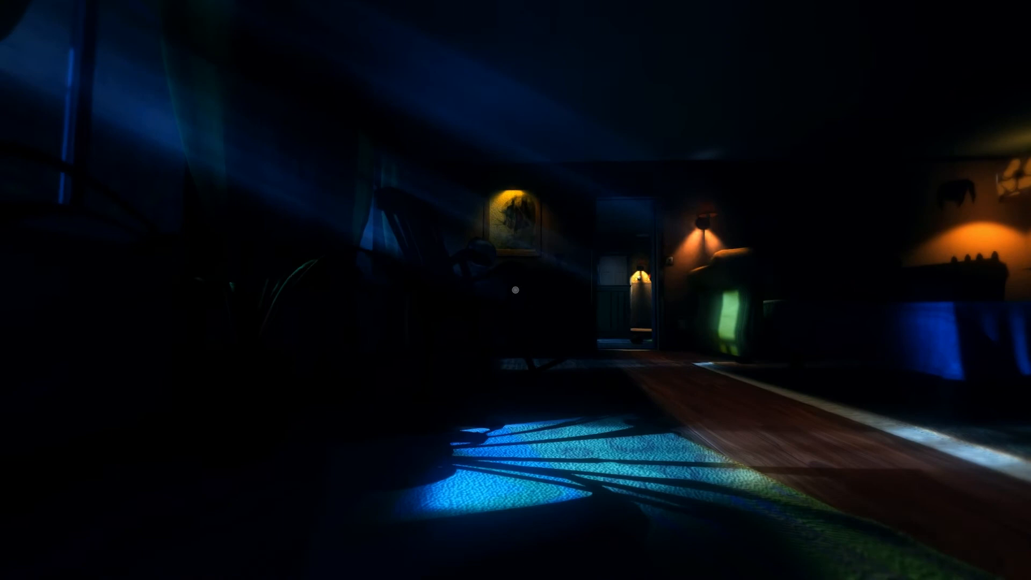
mouse_move(515, 290)
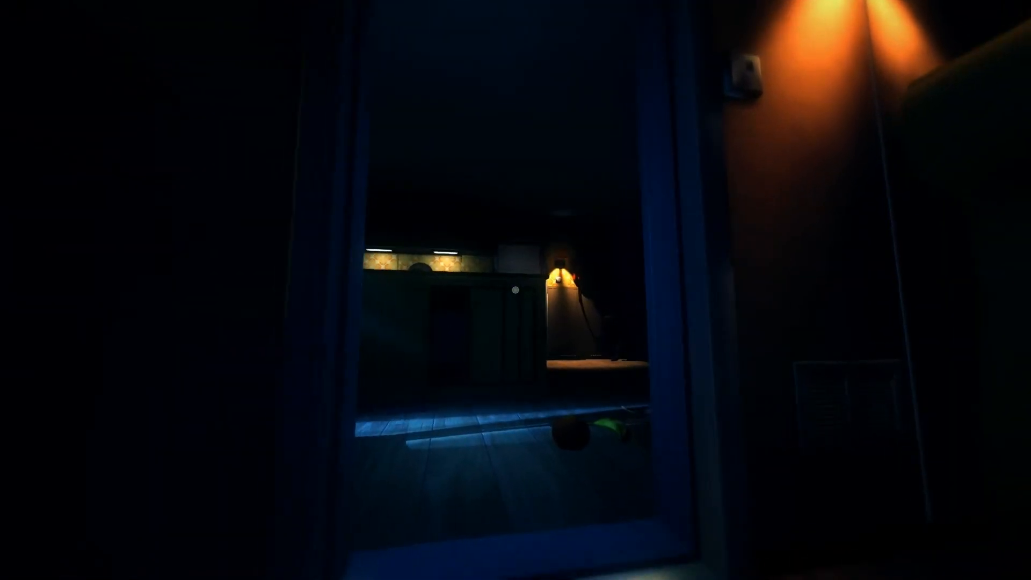
mouse_move(516, 290)
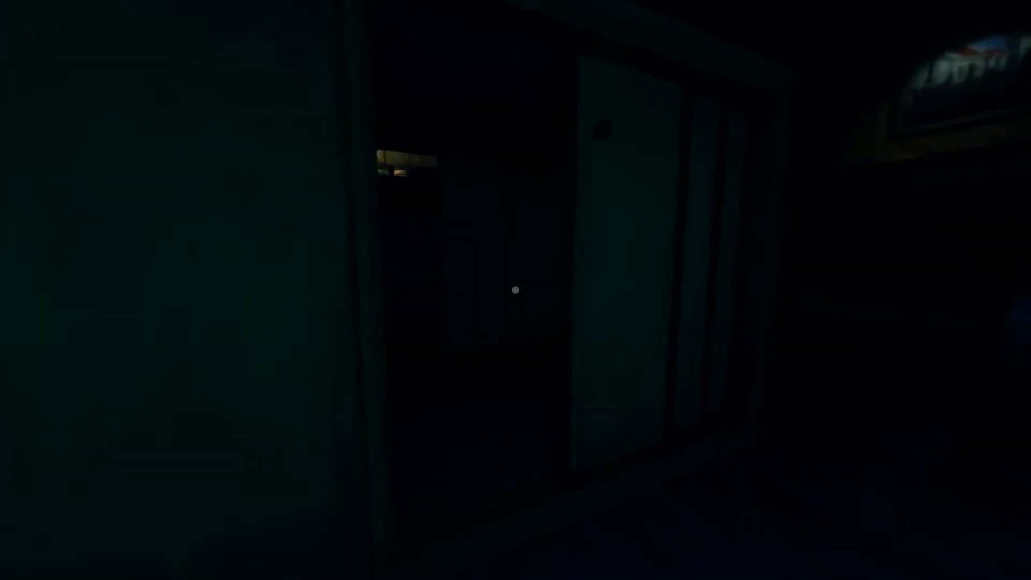
mouse_move(514, 290)
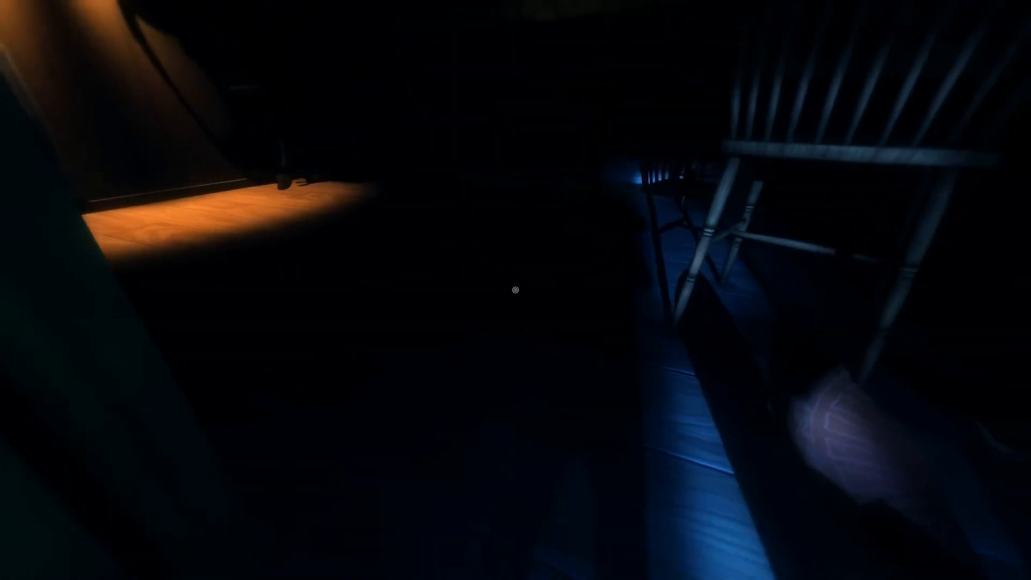
mouse_move(515, 290)
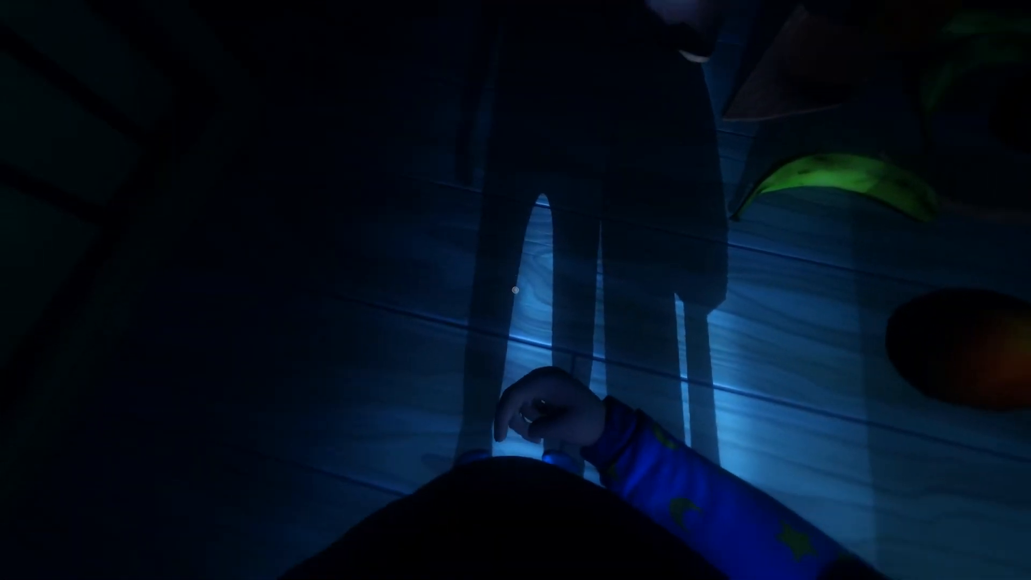
mouse_move(516, 291)
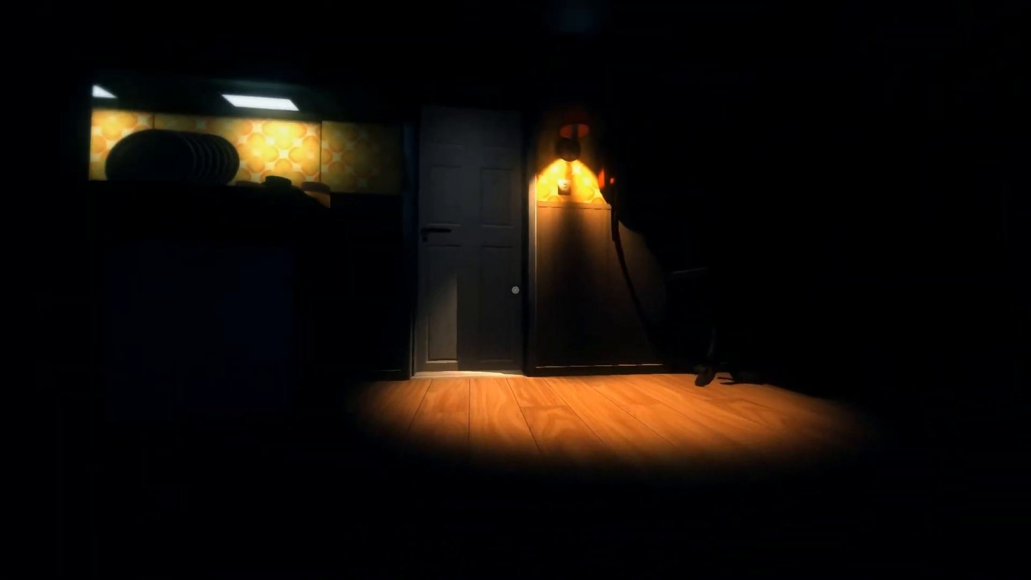
mouse_move(516, 290)
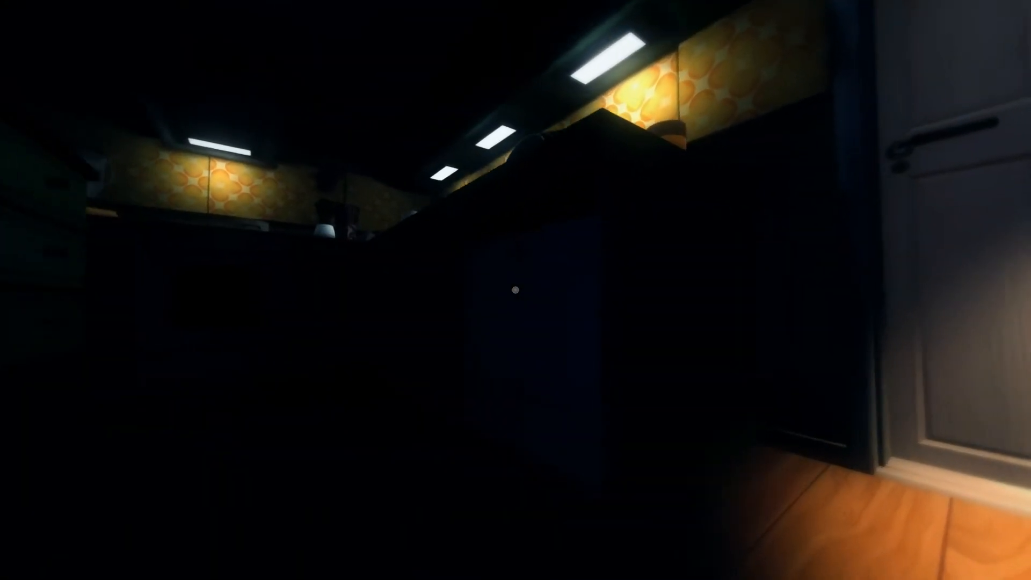
mouse_move(515, 290)
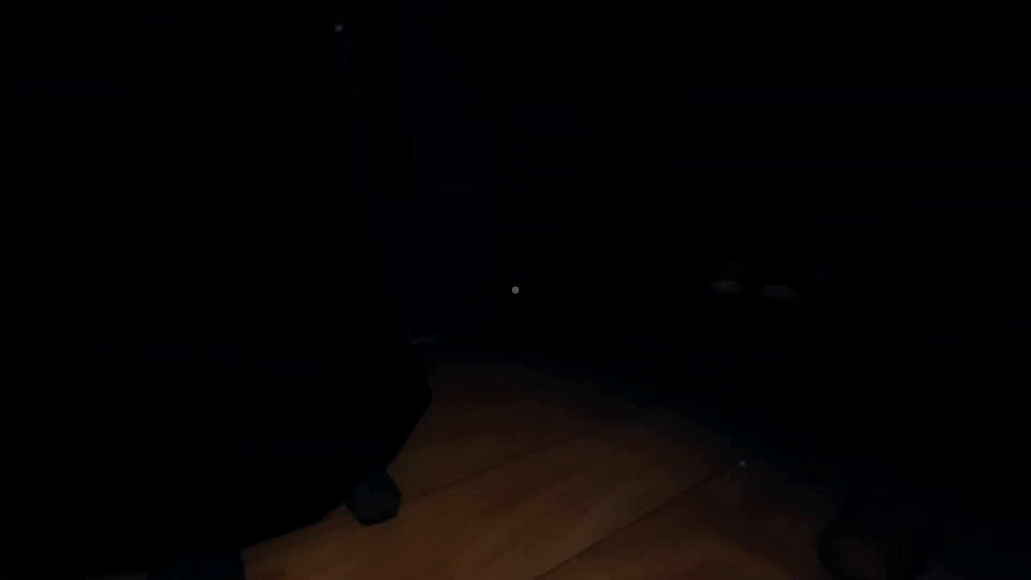
mouse_move(516, 290)
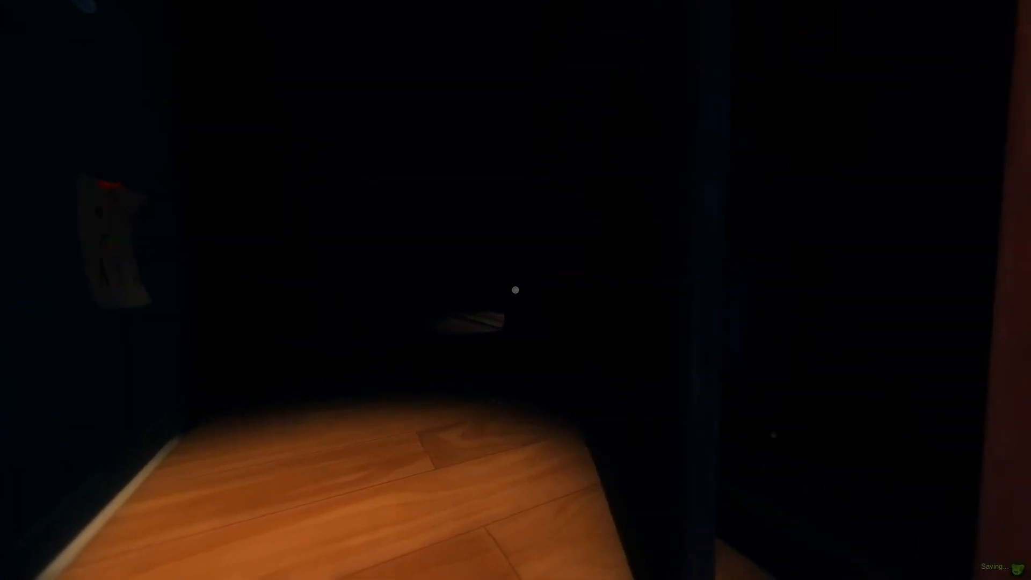
mouse_move(516, 290)
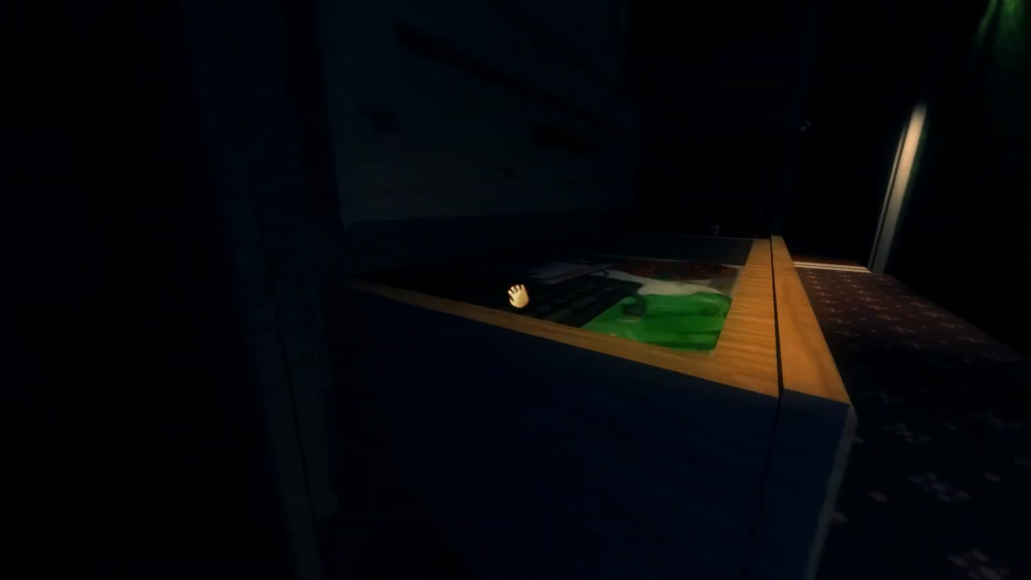
mouse_move(516, 292)
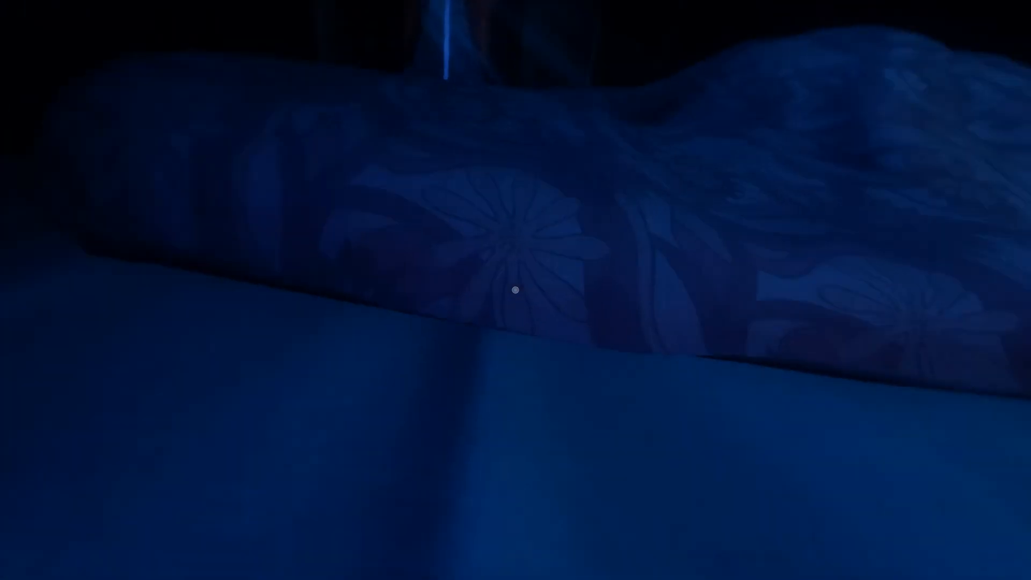
mouse_move(515, 290)
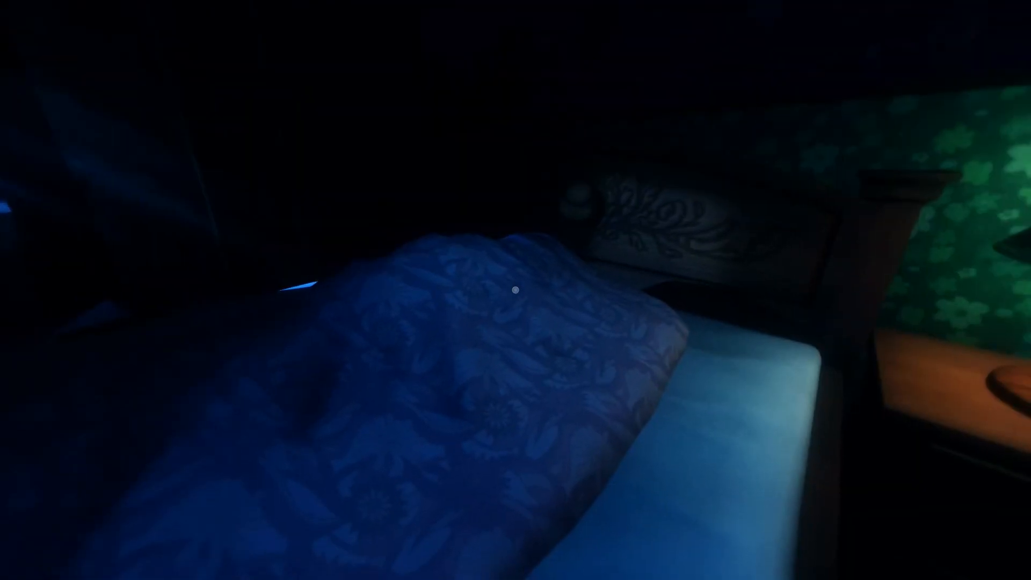
mouse_move(516, 290)
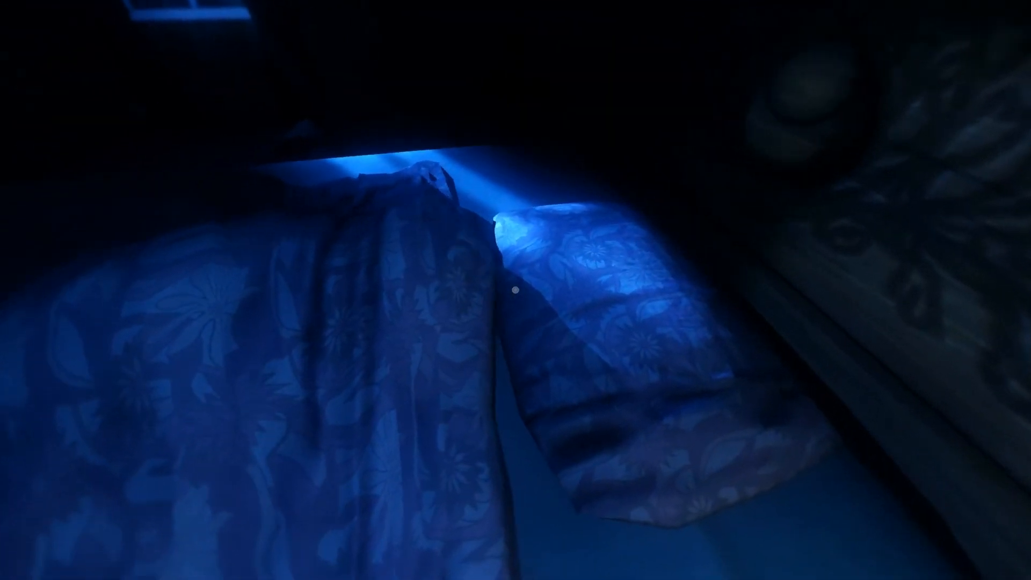
mouse_move(515, 290)
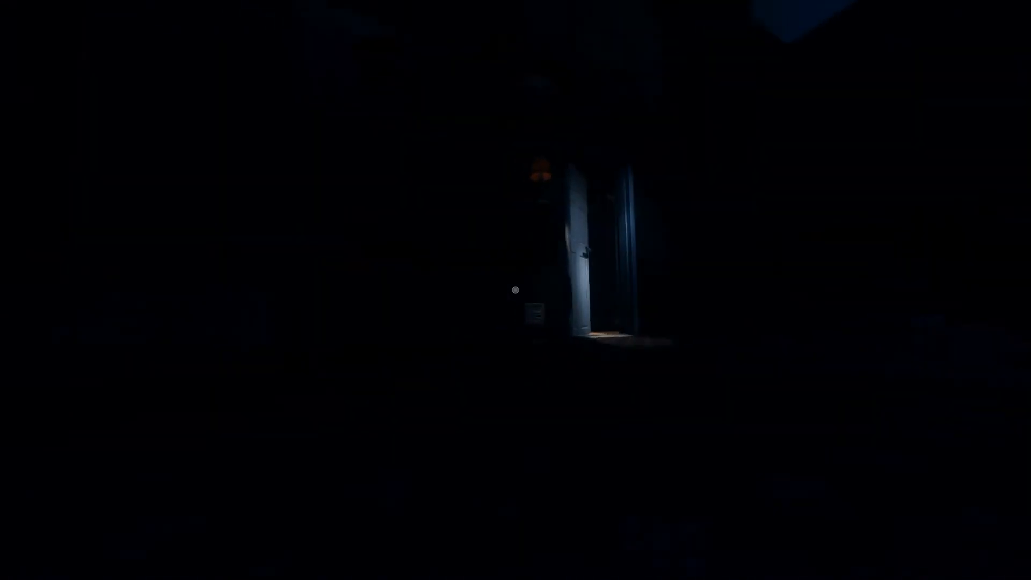
mouse_move(516, 290)
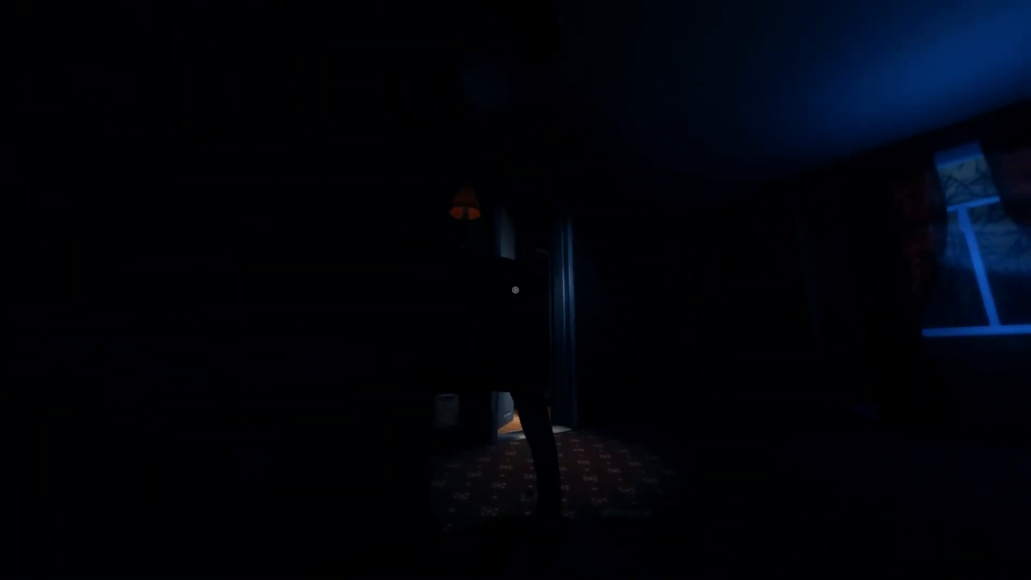
mouse_move(516, 291)
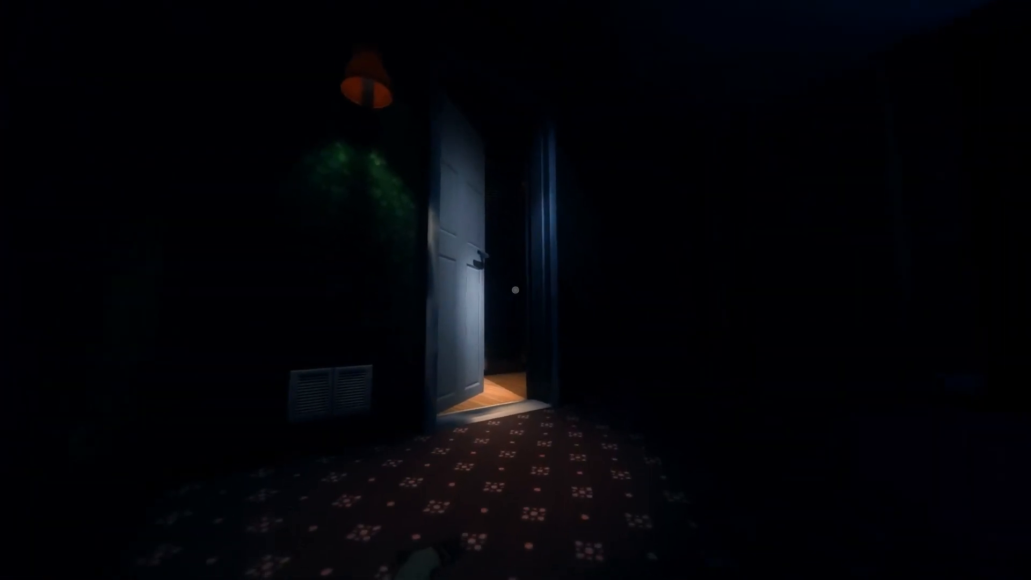
mouse_move(516, 290)
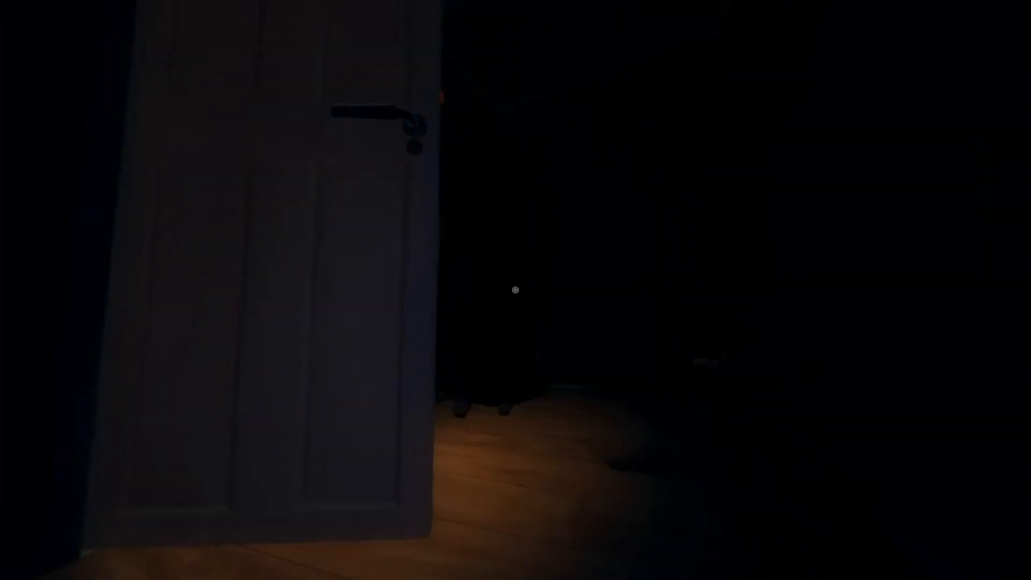
mouse_move(516, 290)
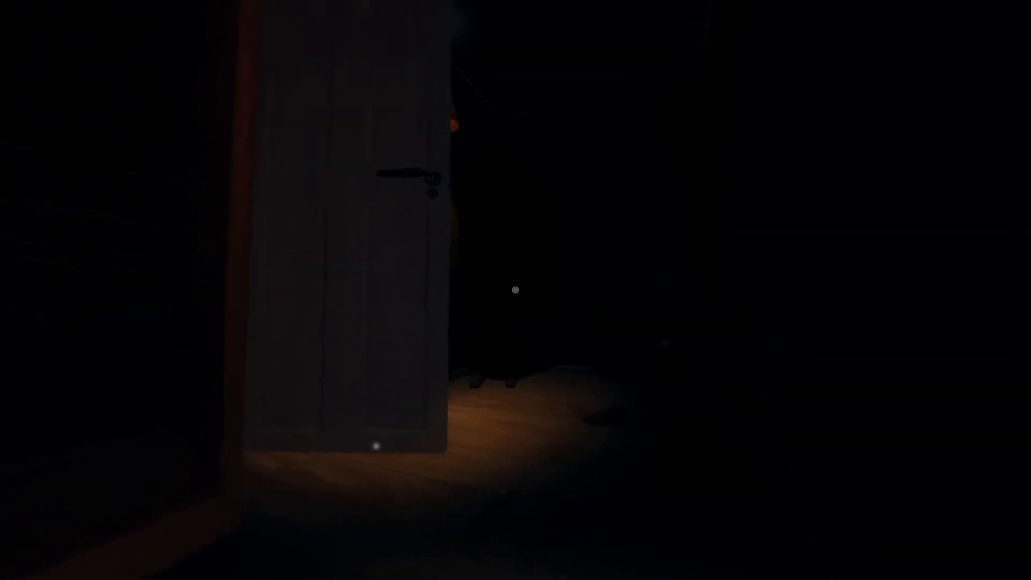
mouse_move(516, 291)
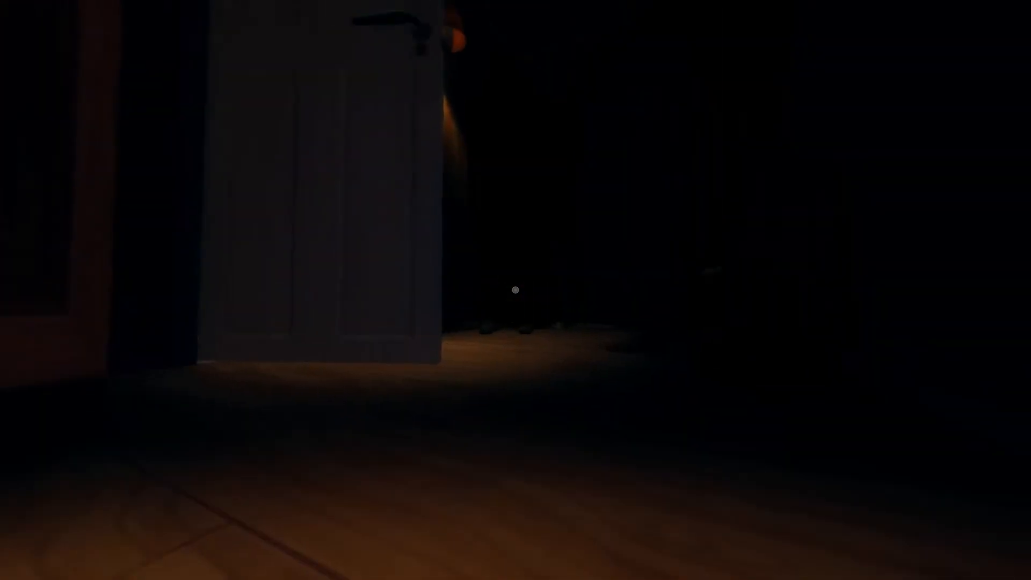
mouse_move(516, 290)
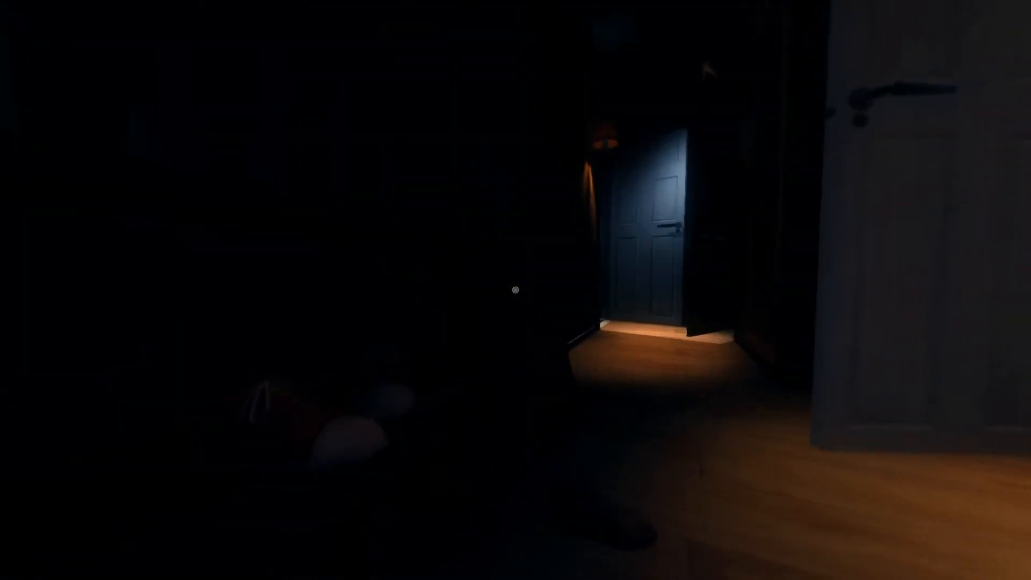
mouse_move(515, 290)
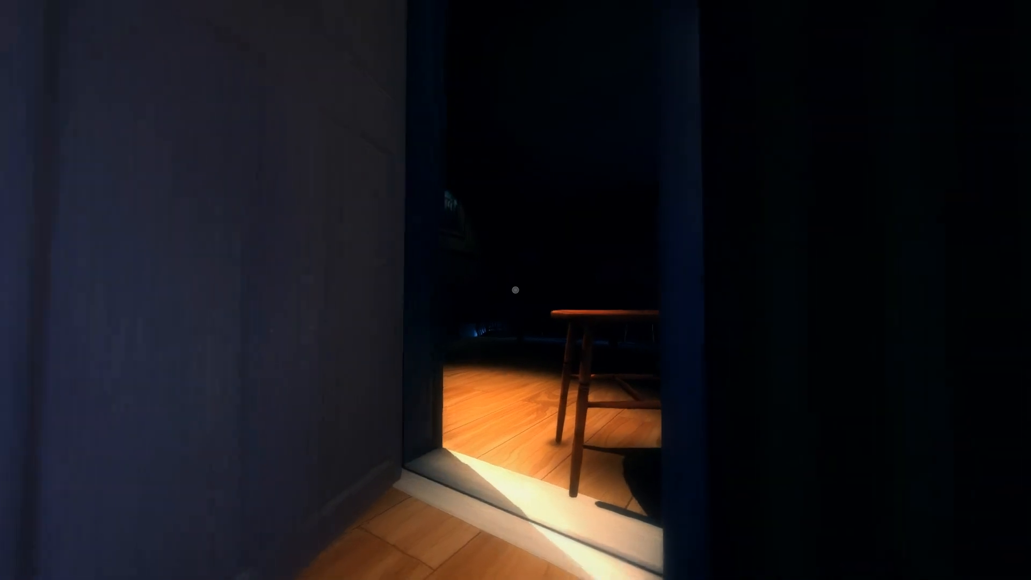
mouse_move(516, 290)
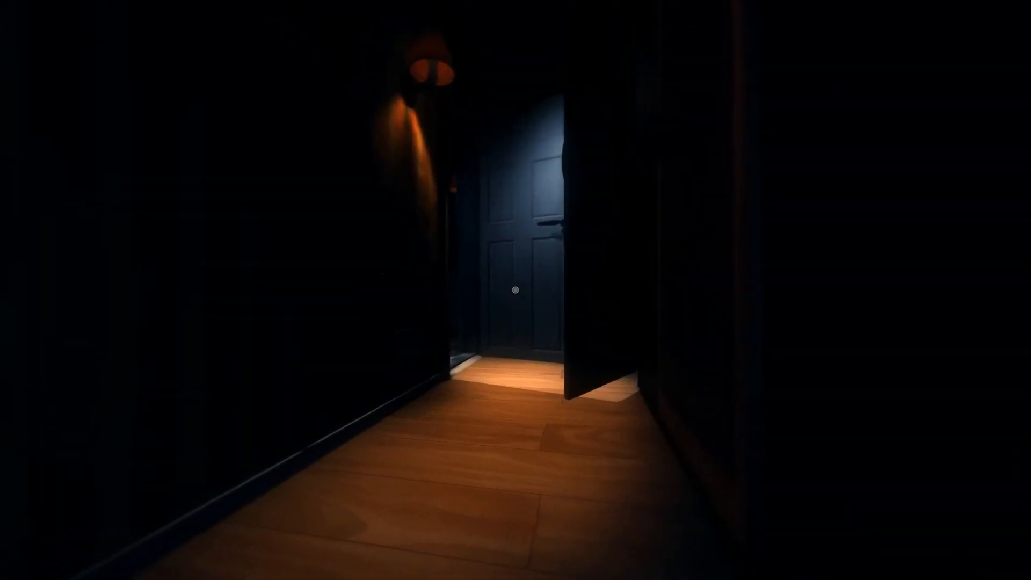
key("w")
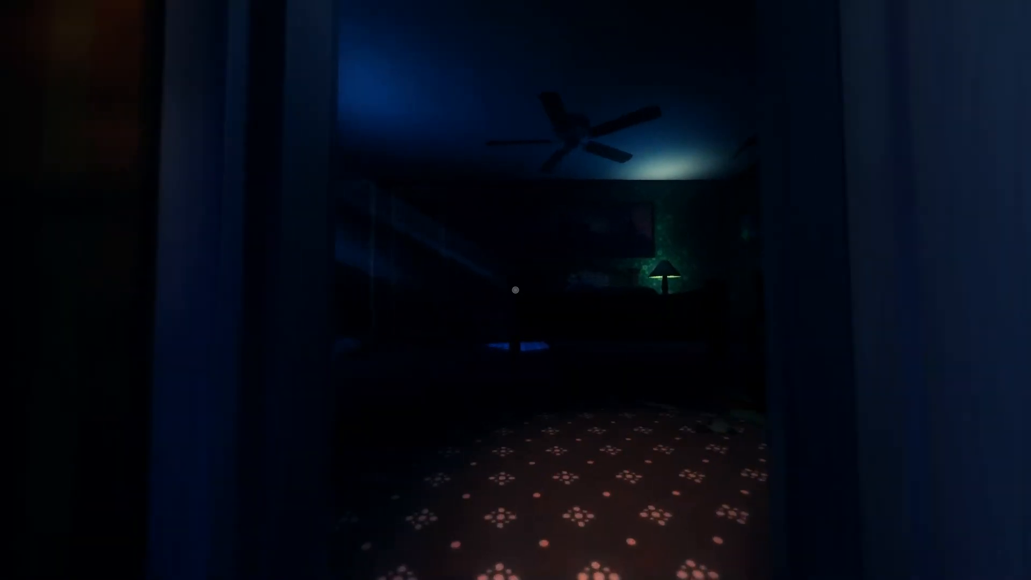
mouse_move(515, 290)
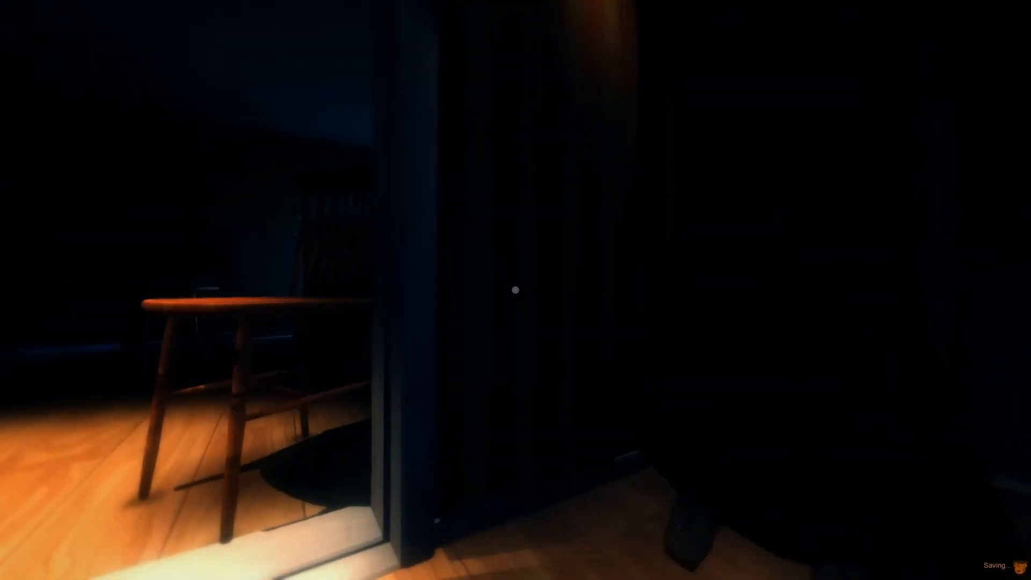
mouse_move(516, 291)
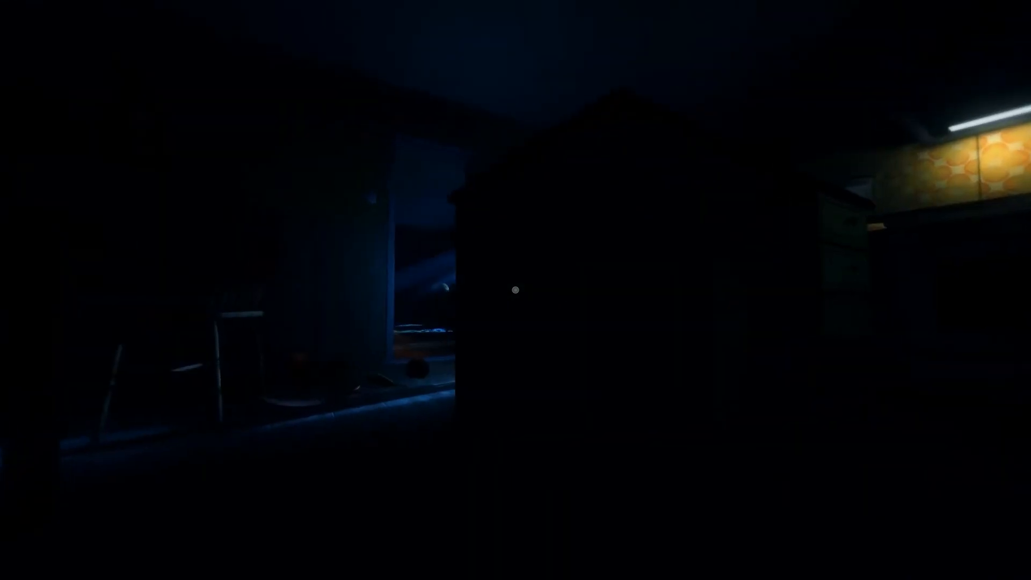
mouse_move(516, 290)
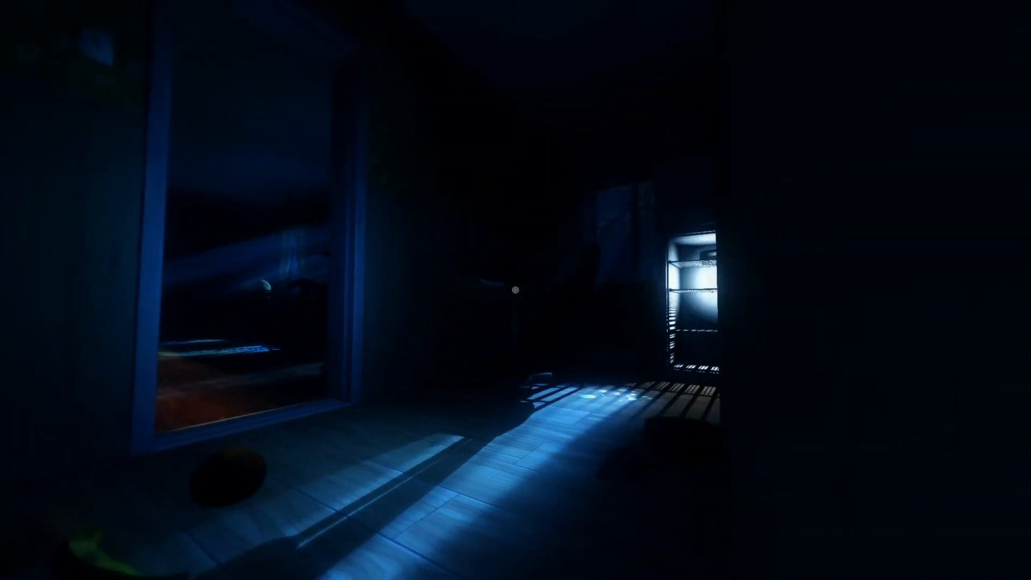